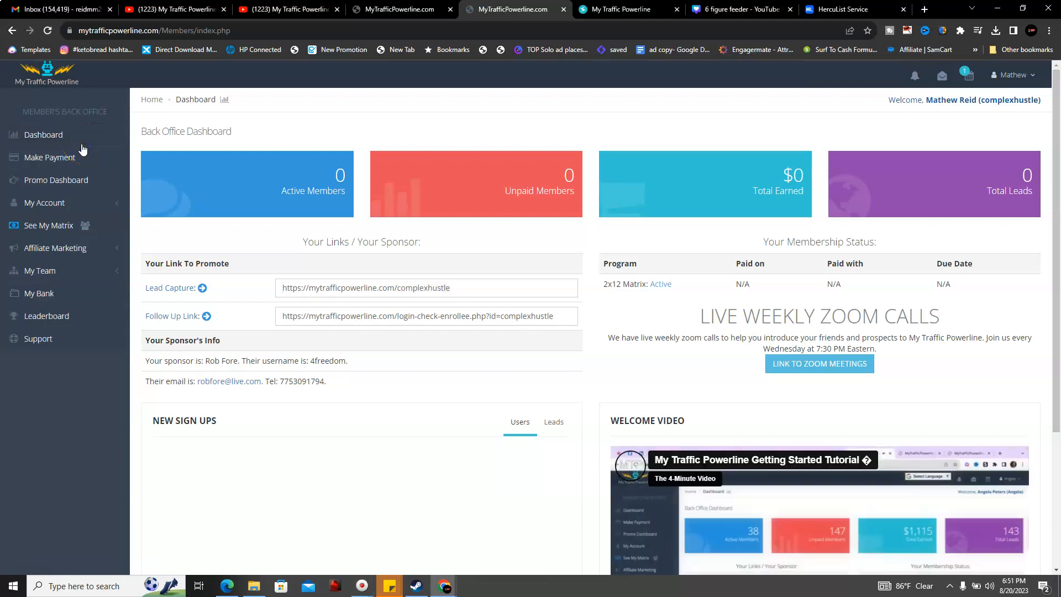
# Go to the Promo Dashboard and start a new traffic campaign
pyautogui.click(57, 179)
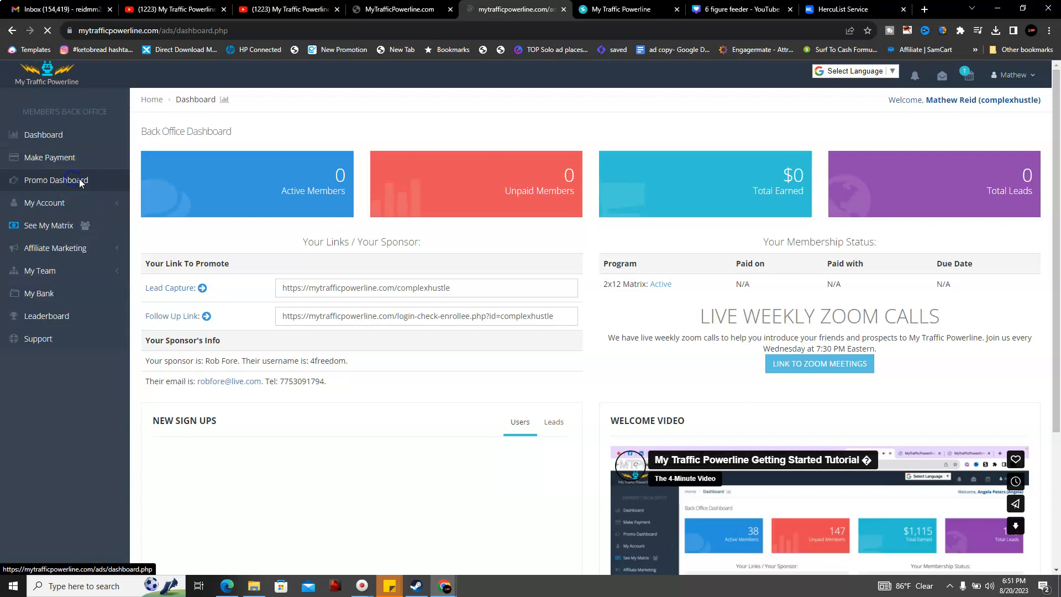
pyautogui.click(57, 179)
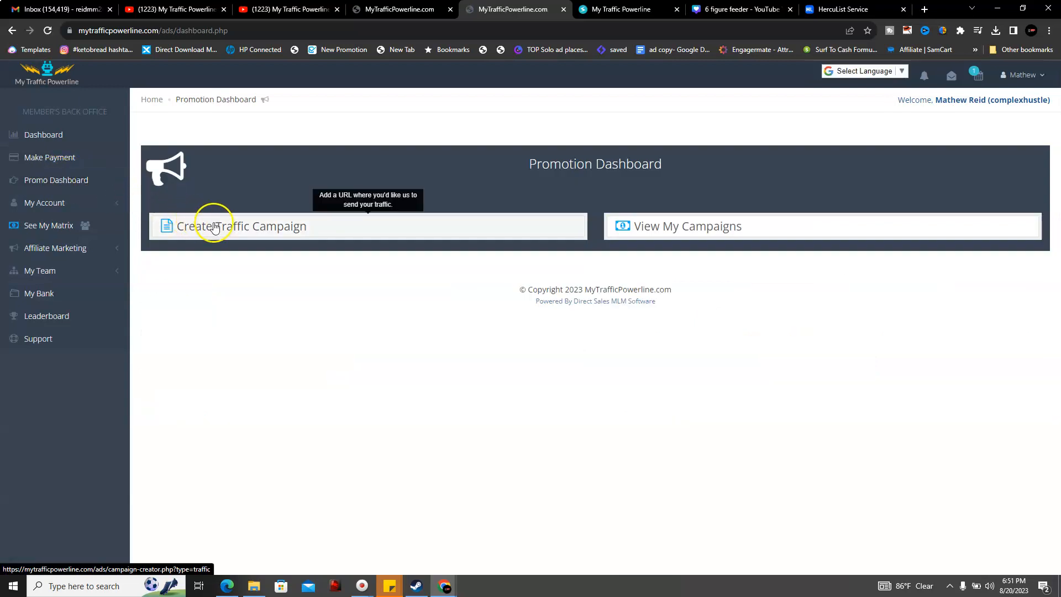
pyautogui.moveTo(292, 249)
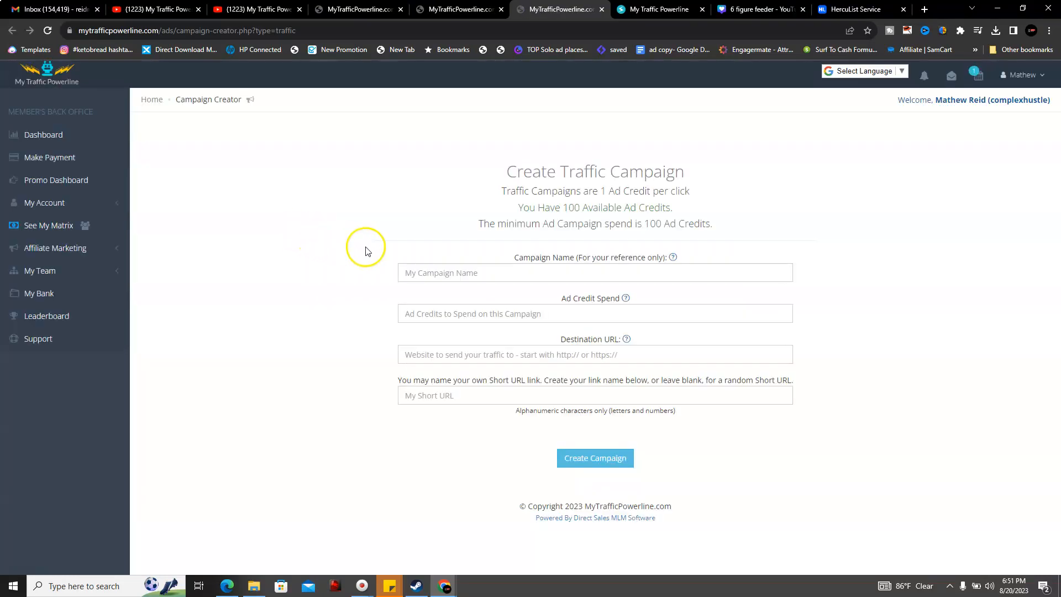
pyautogui.click(595, 272)
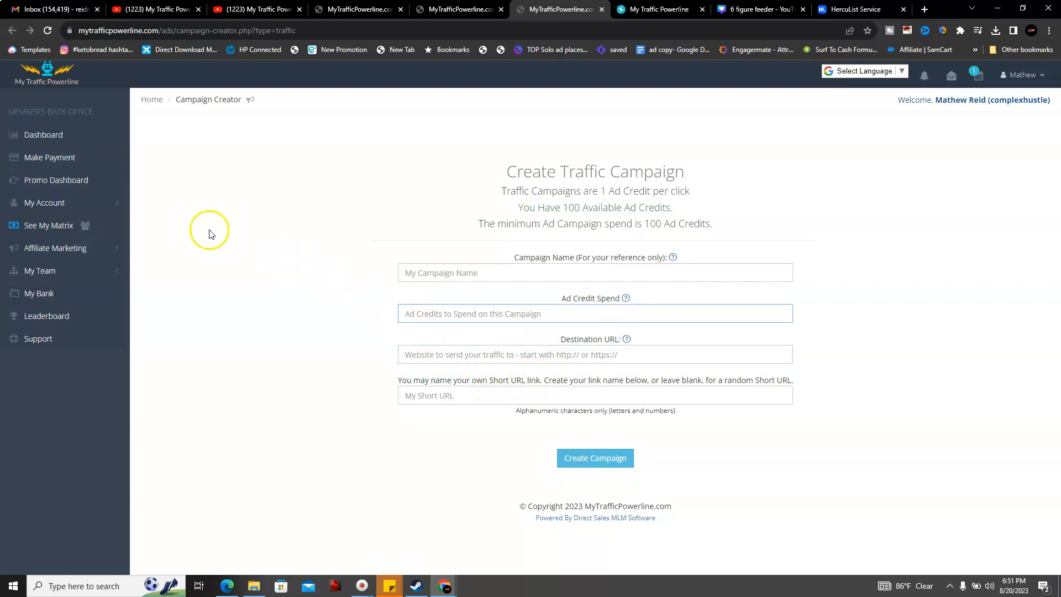
pyautogui.moveTo(268, 212)
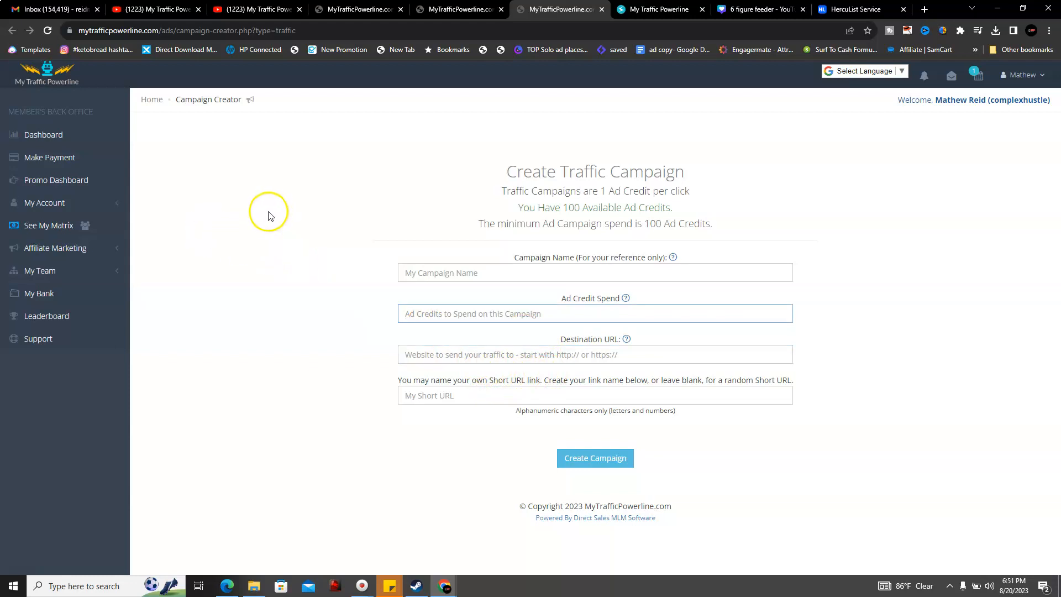
pyautogui.click(594, 313)
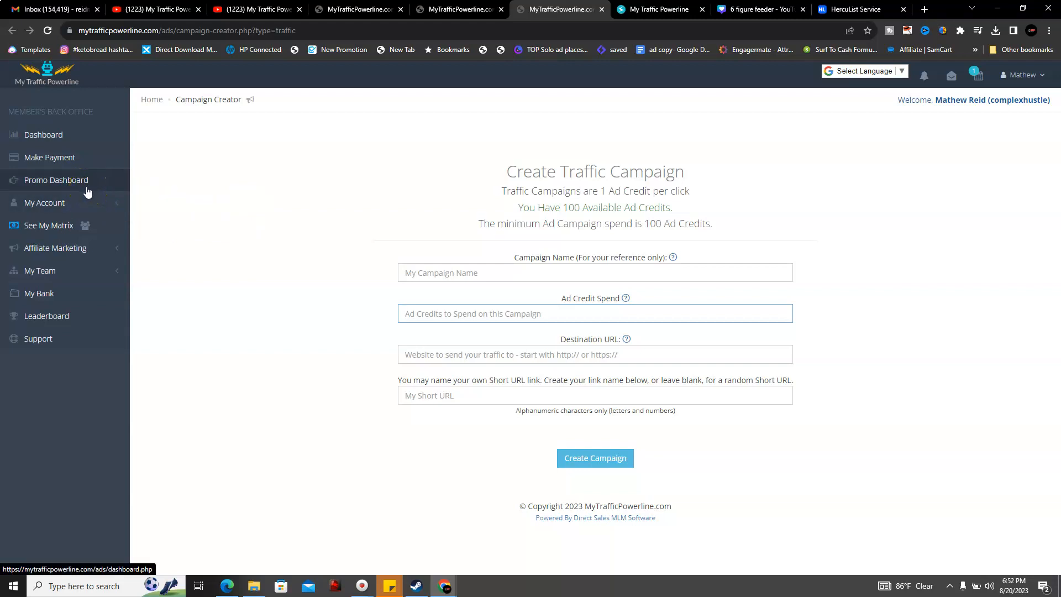
# Open My Profile from the My Account menu to see personal, address and payment details
pyautogui.click(45, 202)
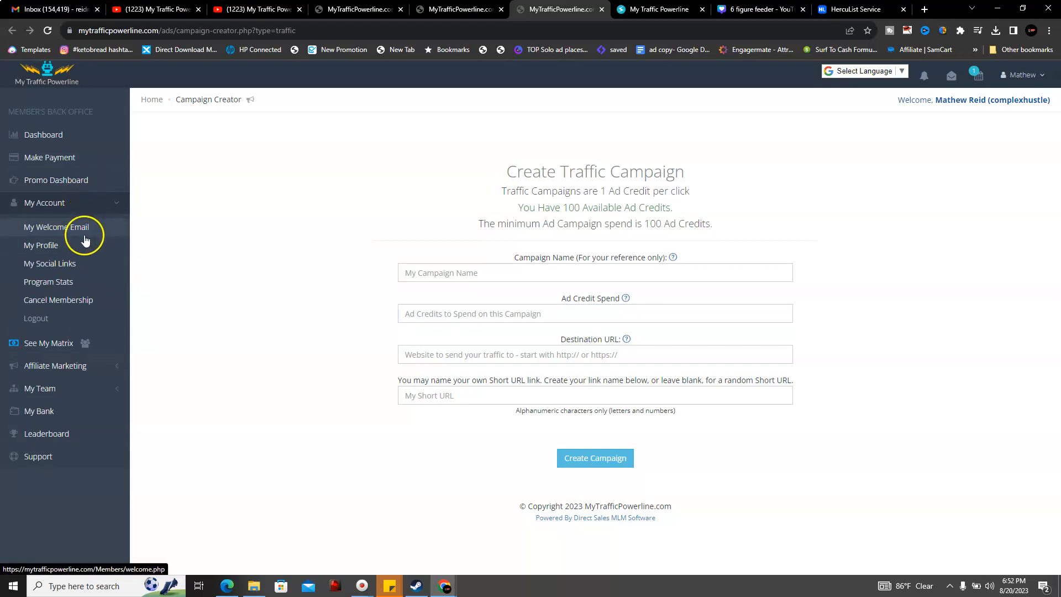
pyautogui.click(40, 245)
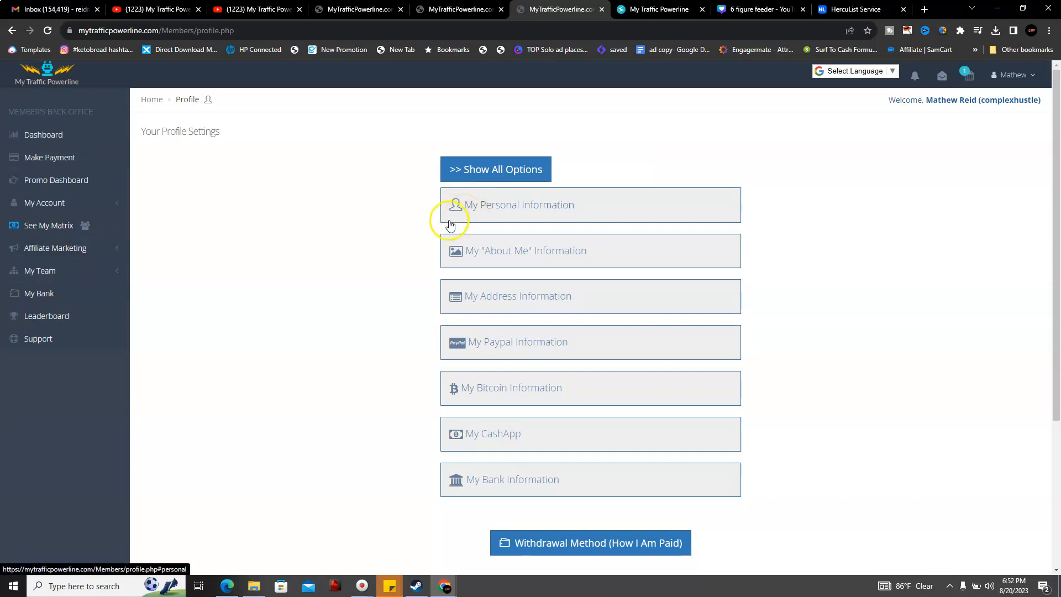
pyautogui.moveTo(485, 250)
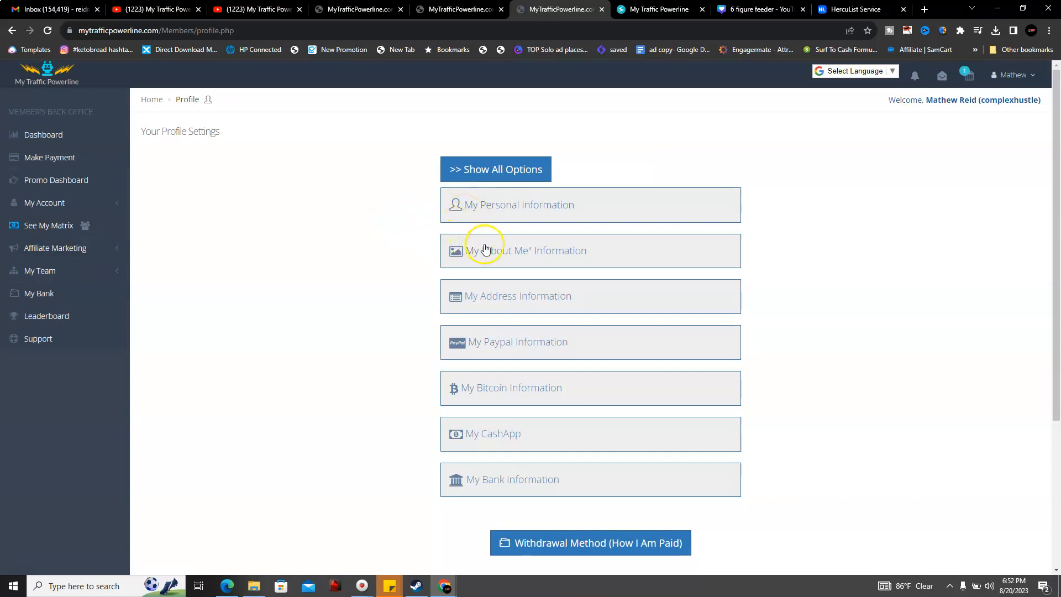
pyautogui.moveTo(515, 273)
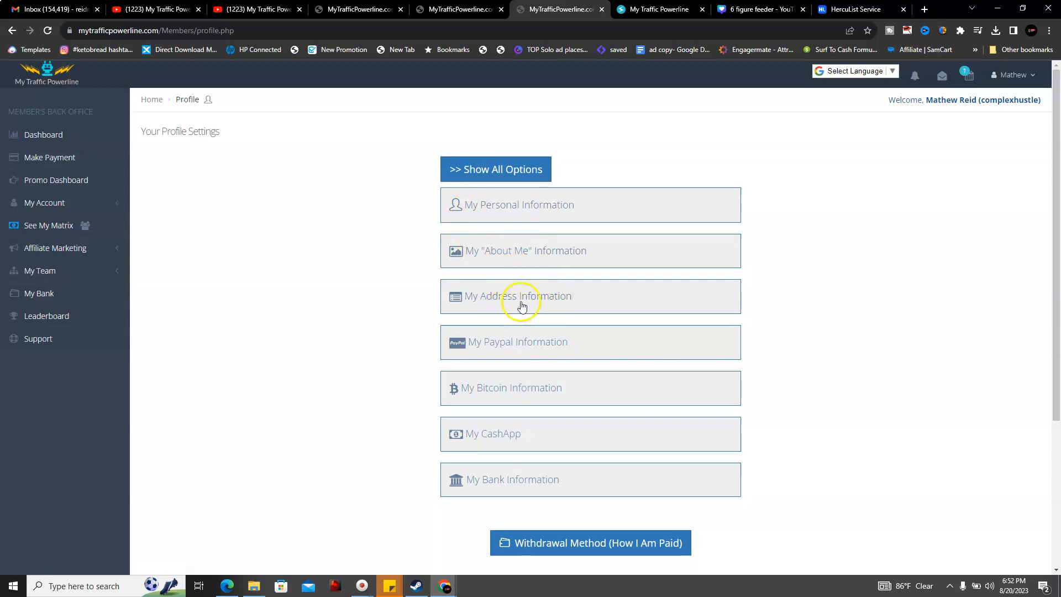
pyautogui.moveTo(520, 388)
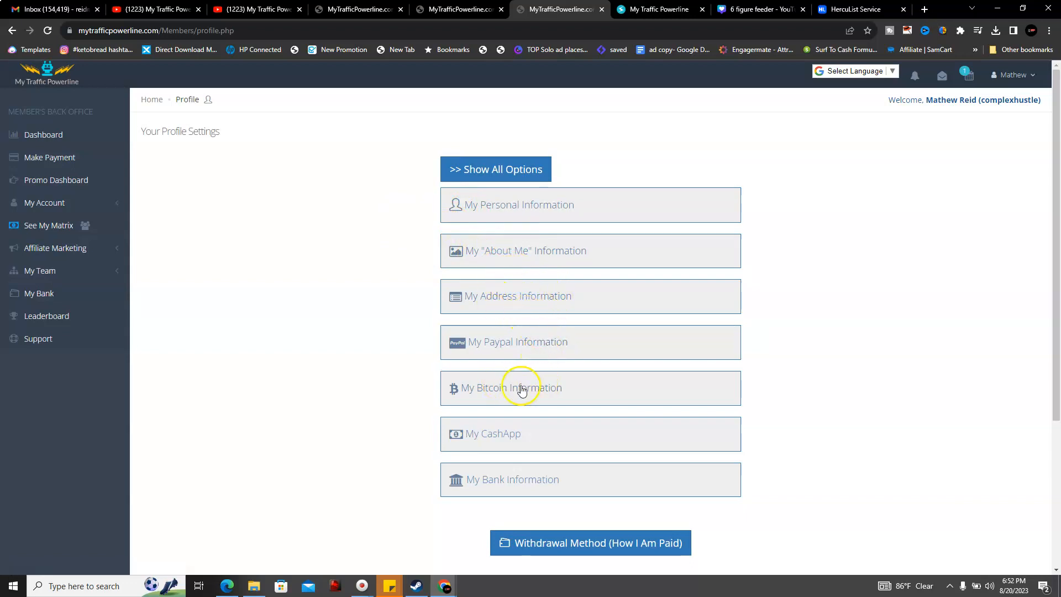
pyautogui.moveTo(496, 466)
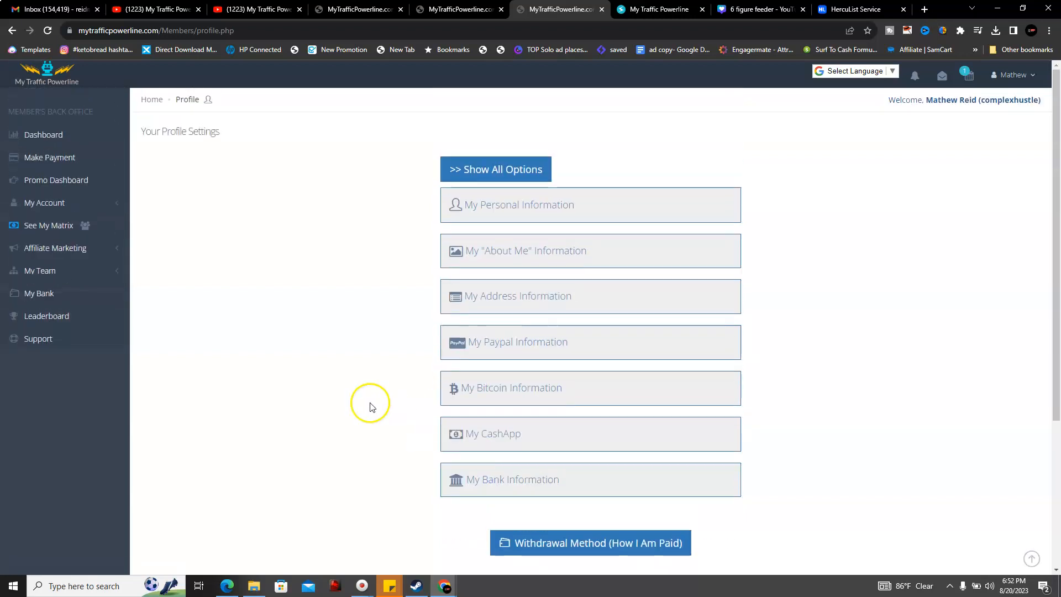
# Open Places To Advertise under Affiliate Marketing and scroll through the advertising resources
pyautogui.click(55, 248)
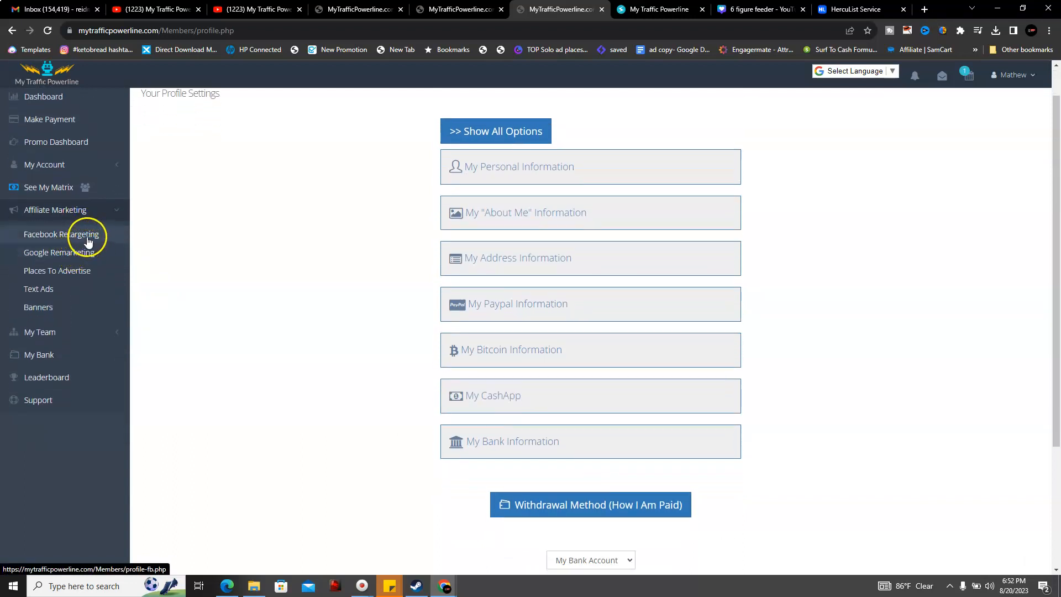
pyautogui.moveTo(103, 259)
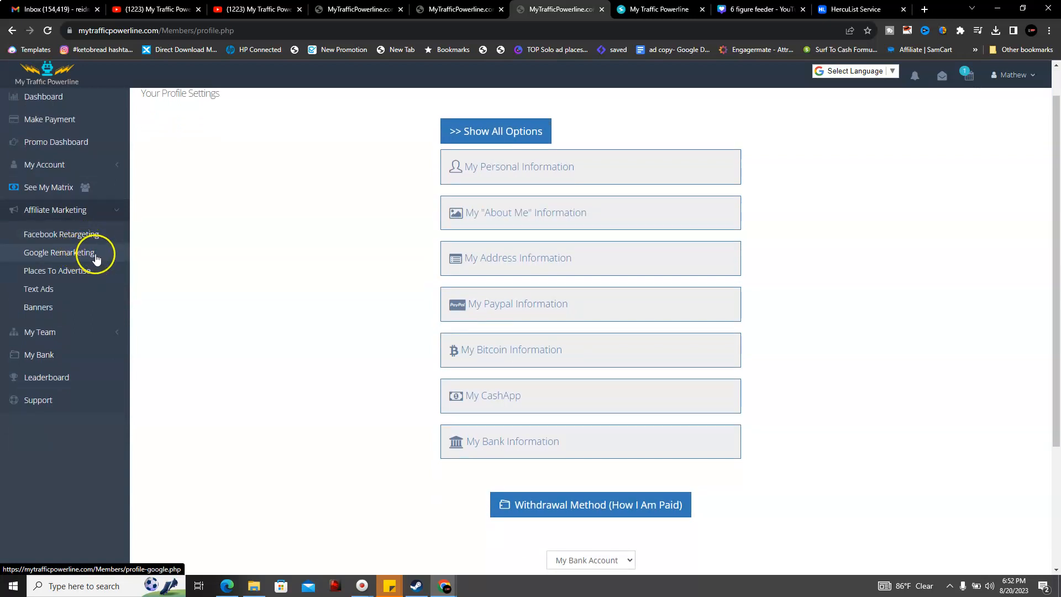
pyautogui.moveTo(100, 276)
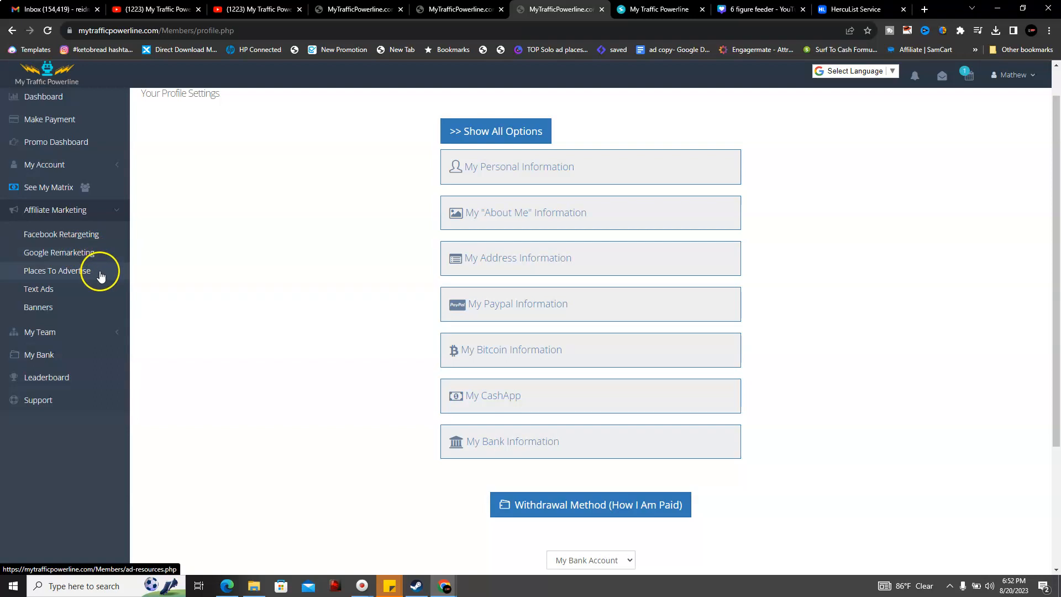
pyautogui.click(56, 270)
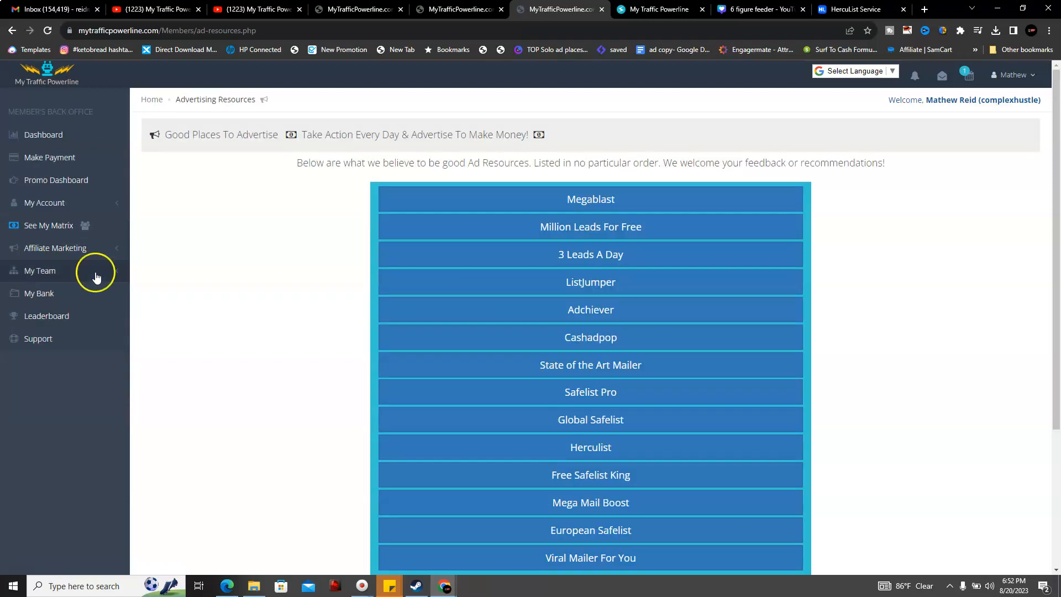
pyautogui.scroll(-3)
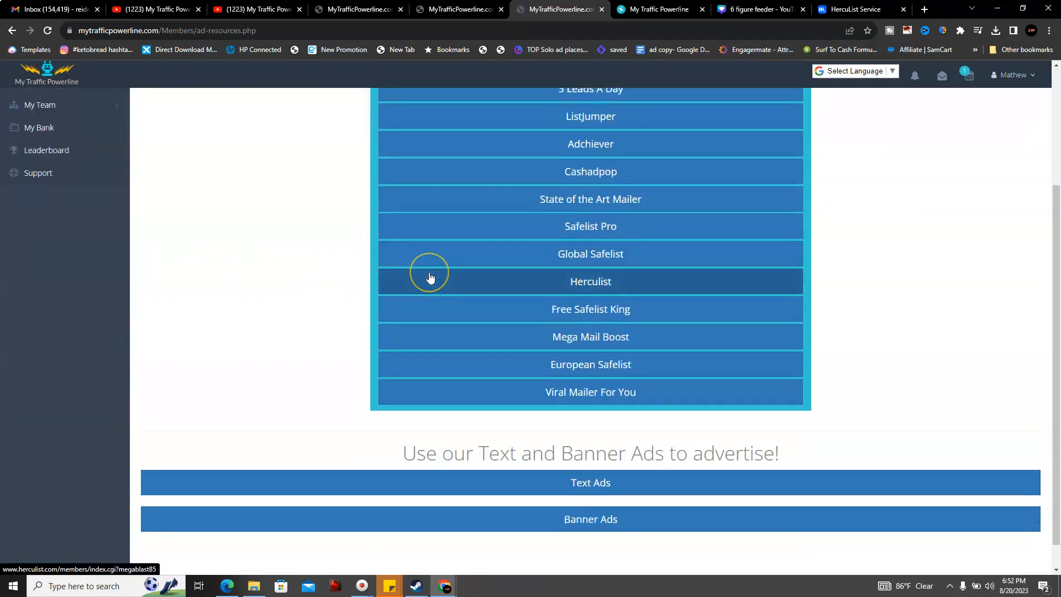
pyautogui.scroll(-3)
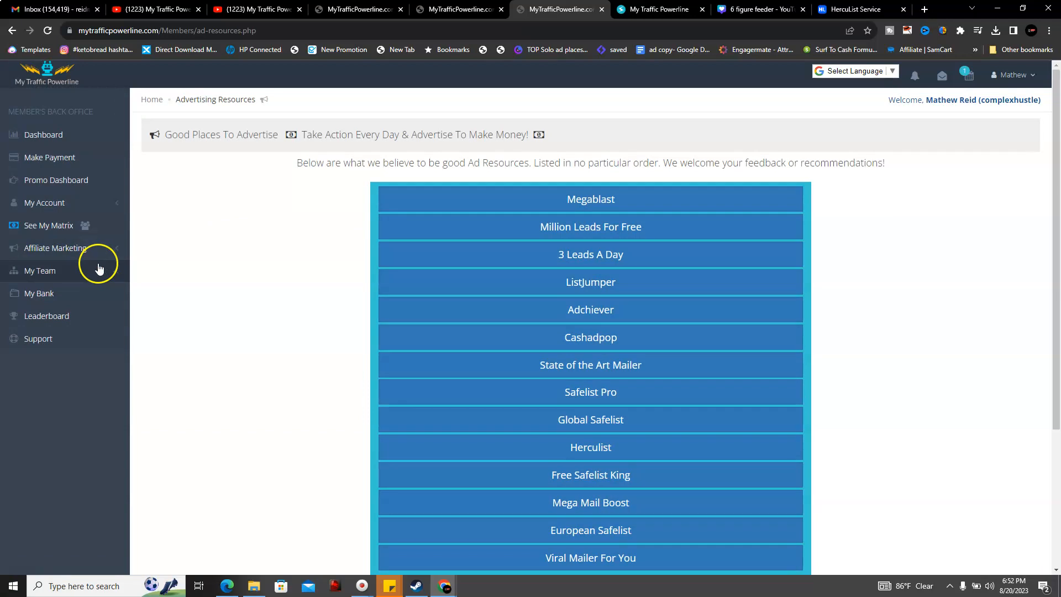
# View the 2x12 Matrix team tree, then open the My Bank overview
pyautogui.click(40, 270)
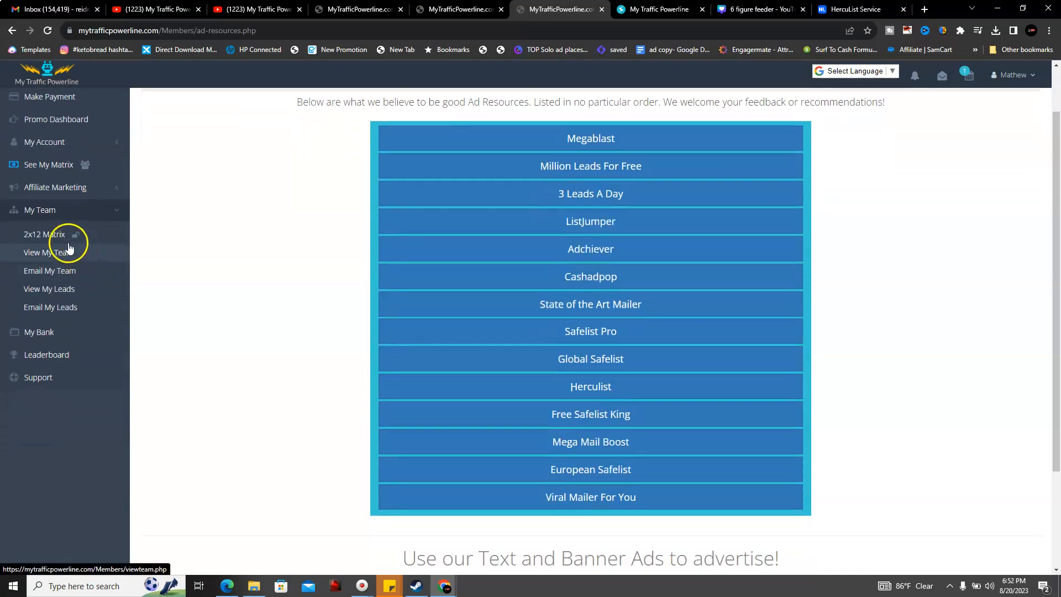
pyautogui.click(44, 235)
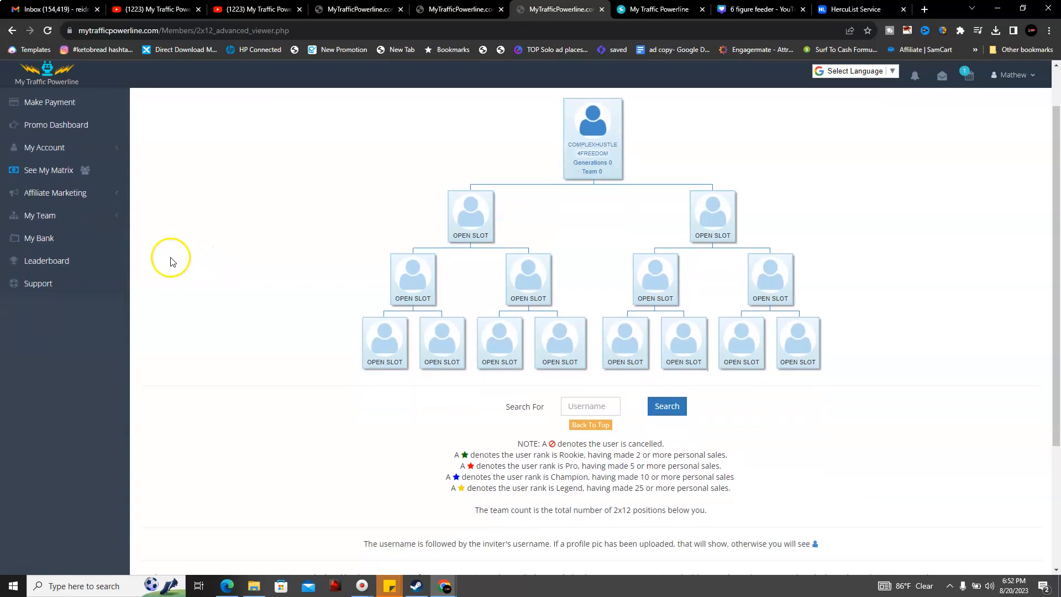
pyautogui.click(39, 215)
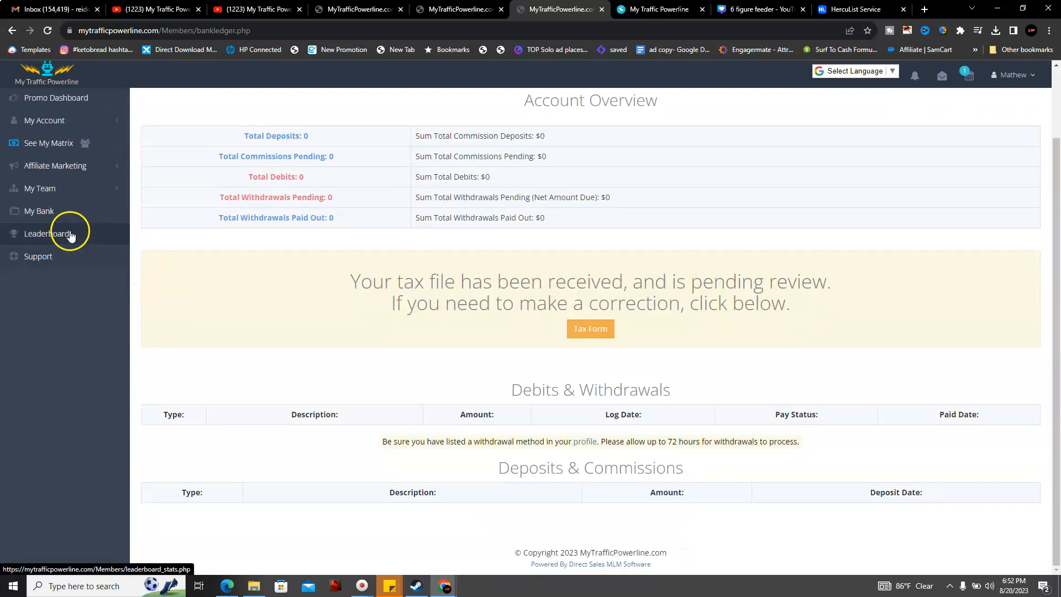
# Open the Leaderboard ranking top earning sponsors
pyautogui.click(45, 233)
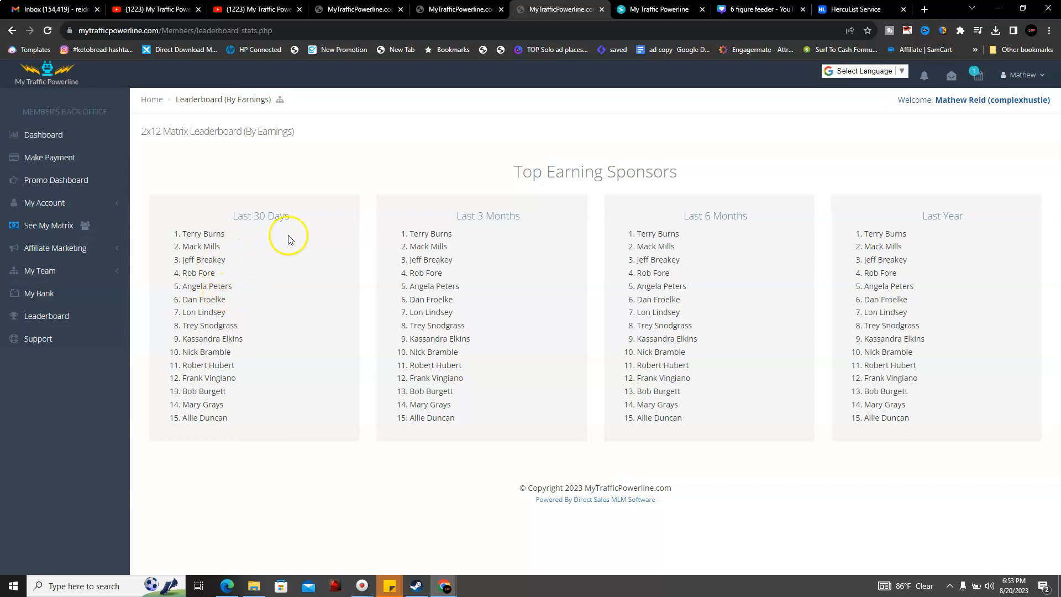
pyautogui.moveTo(636, 247)
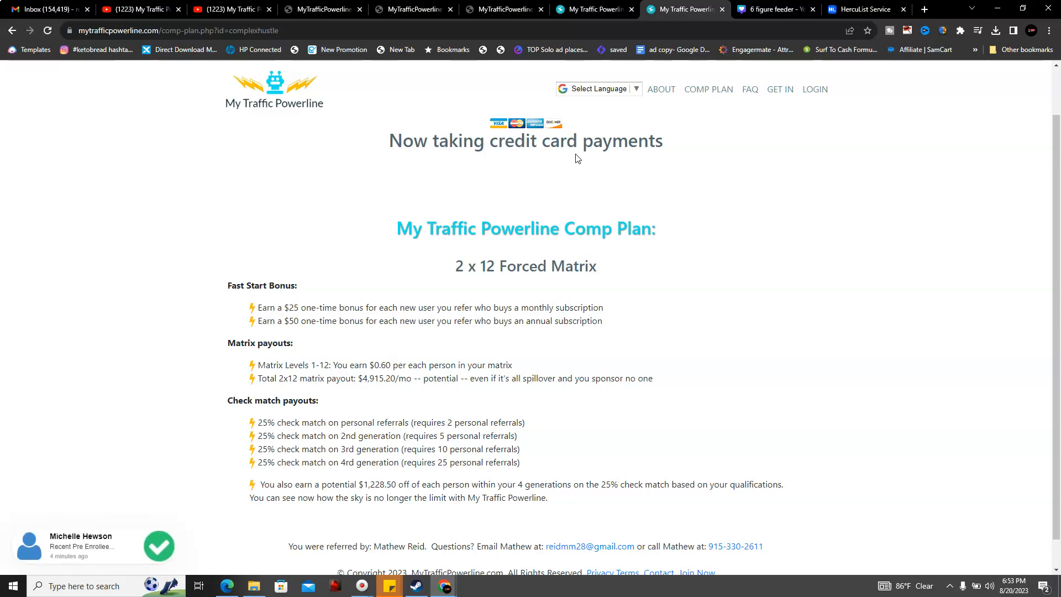
# Scroll the comp plan page down to the 2 x 12 Forced Matrix section
pyautogui.scroll(-3)
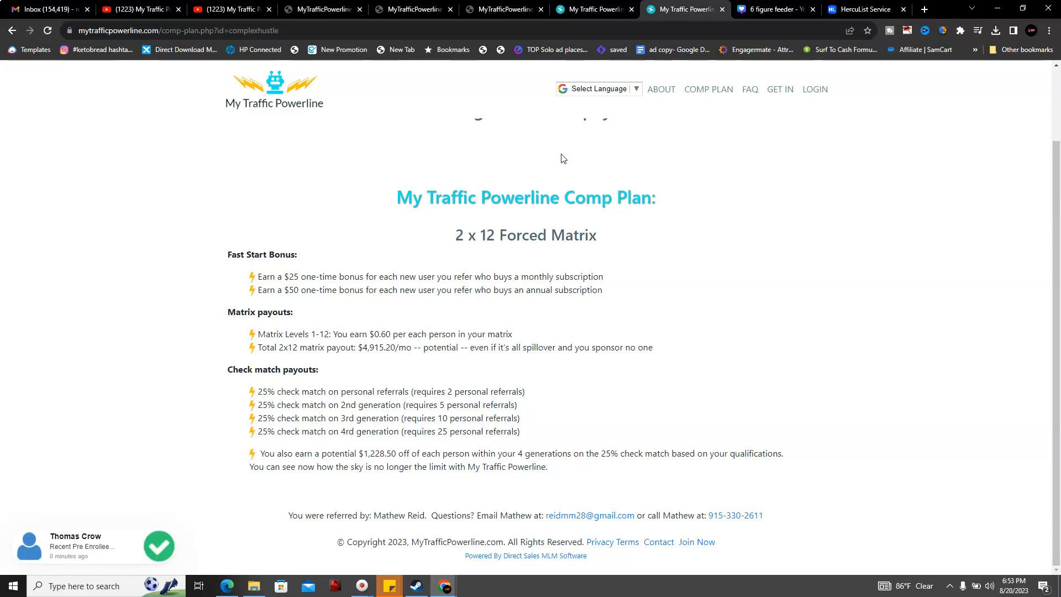
pyautogui.moveTo(559, 158)
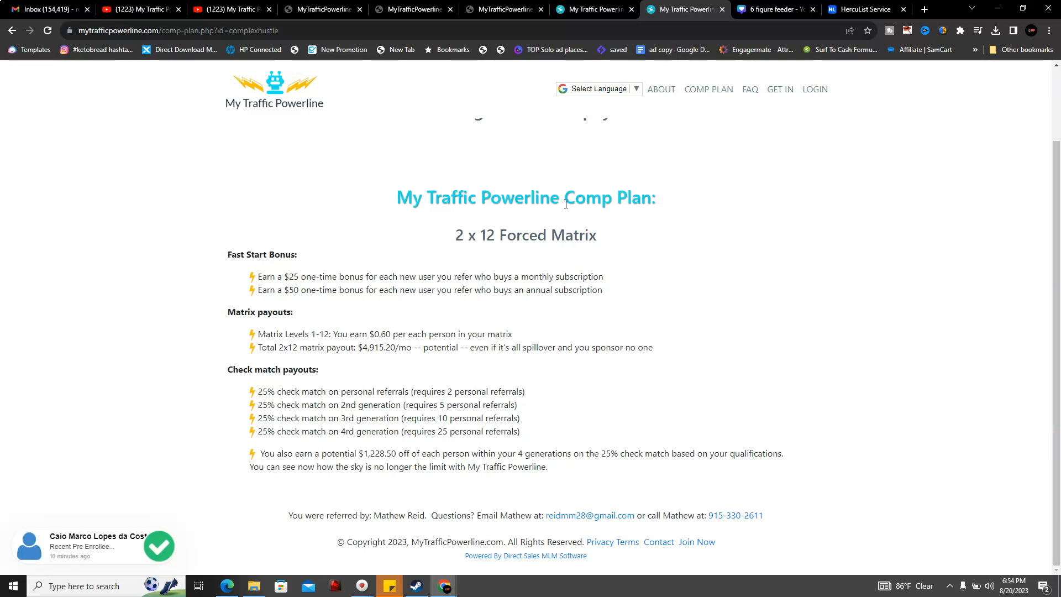
pyautogui.moveTo(569, 203)
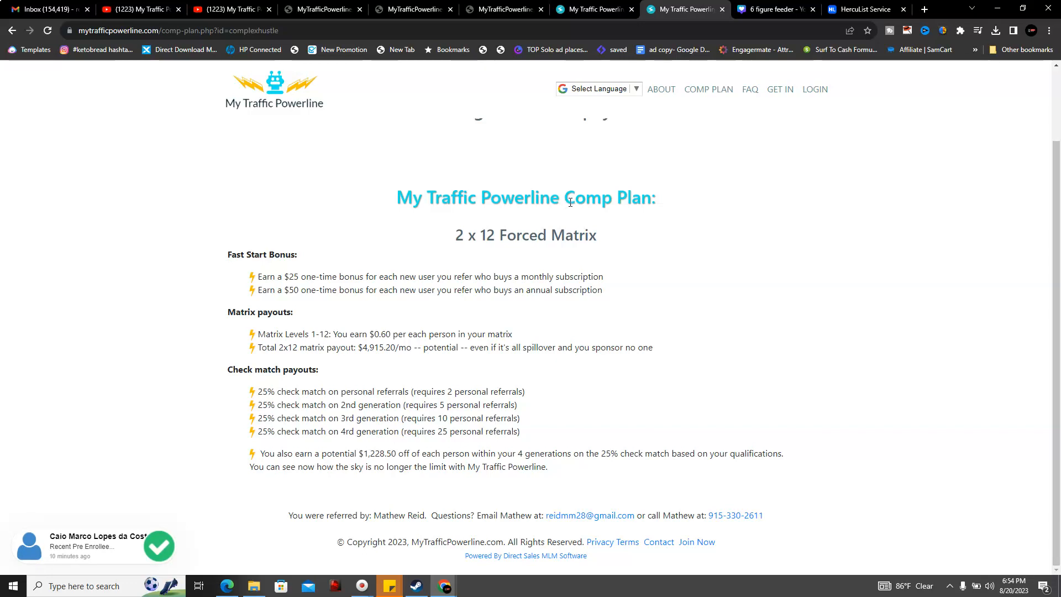